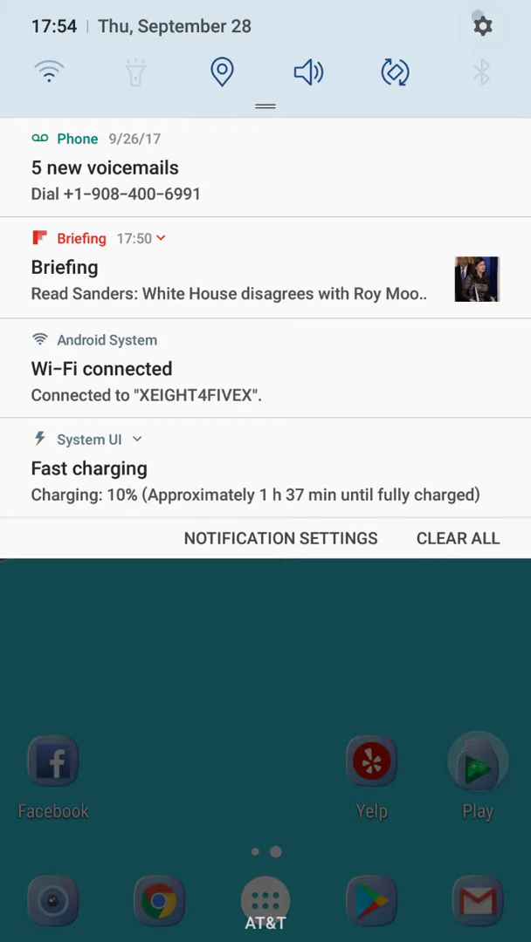
# Open Settings from the notification shade and go to Connections.
pyautogui.click(481, 24)
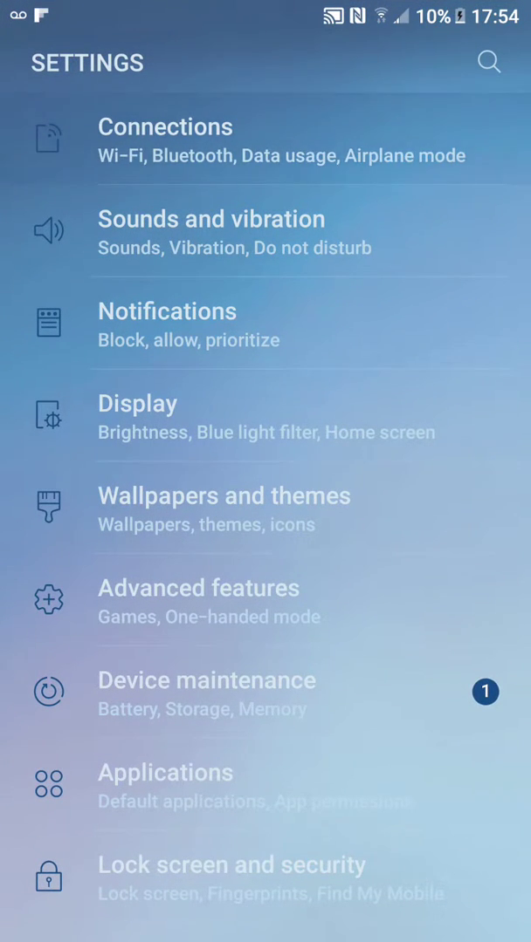
pyautogui.click(165, 140)
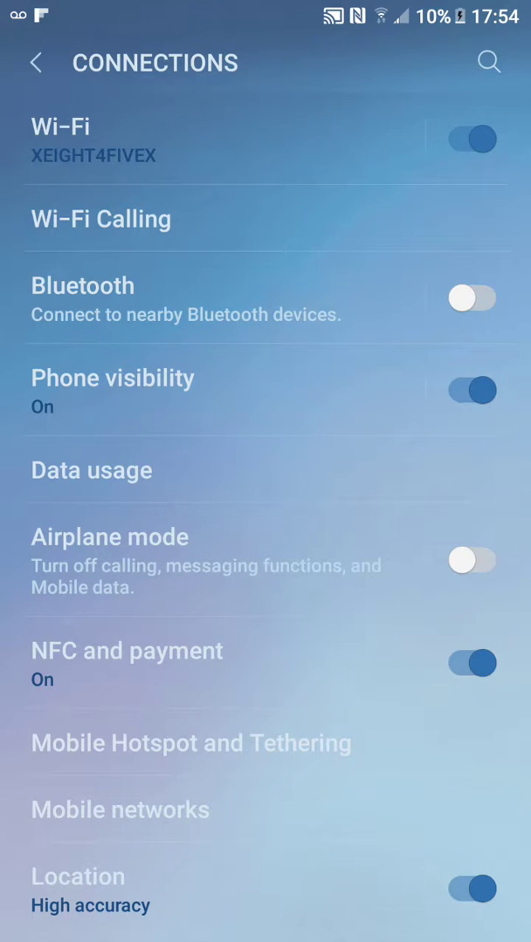
# Open Manage network settings for the XEIGHT4FIVEX network from the Wi-Fi list.
pyautogui.click(61, 126)
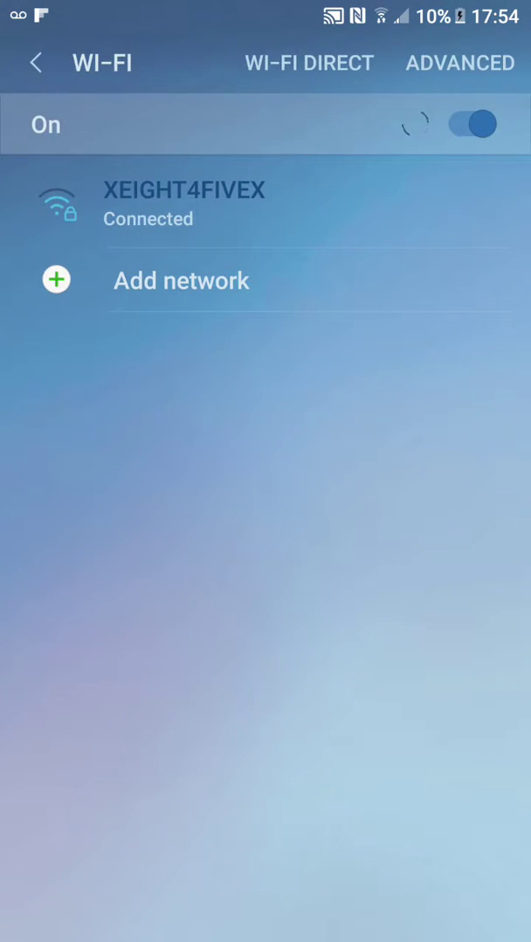
pyautogui.click(184, 204)
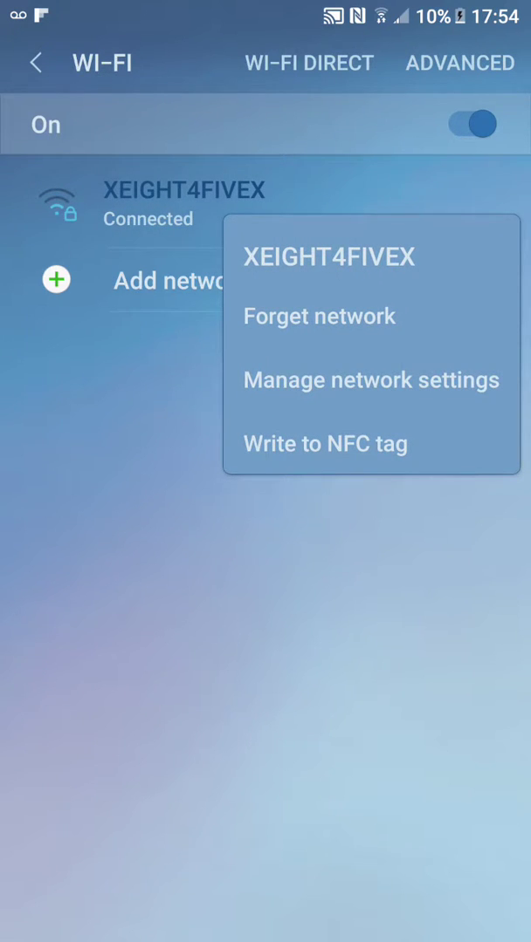
pyautogui.click(371, 380)
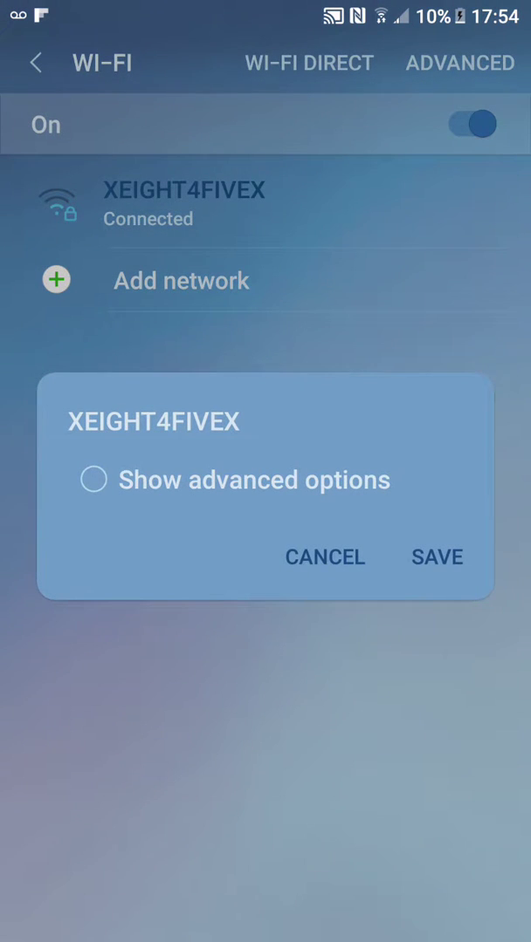
# Show advanced options and set IP settings to Static.
pyautogui.click(93, 479)
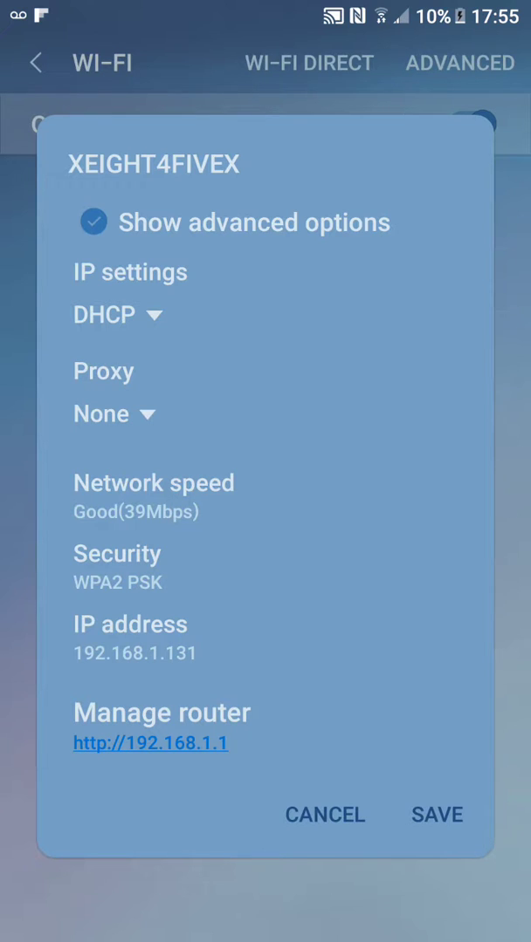
pyautogui.click(118, 314)
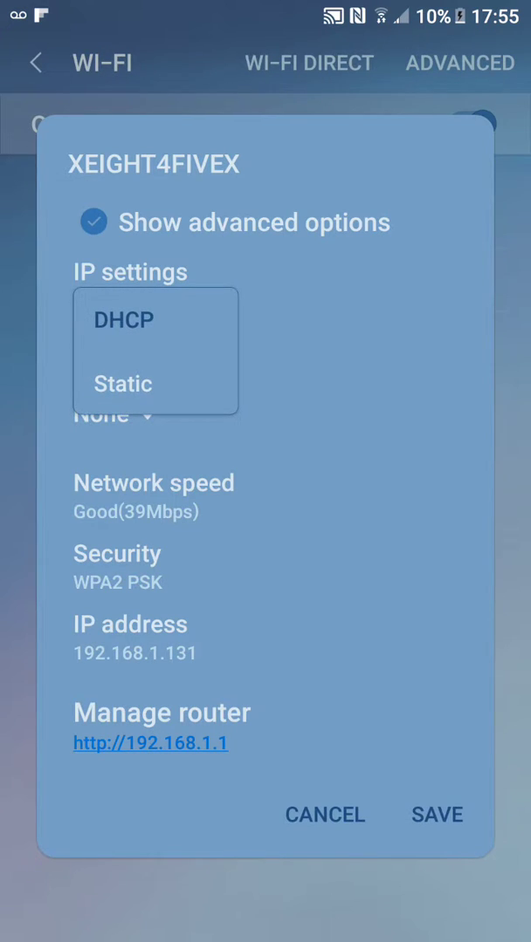
pyautogui.click(123, 383)
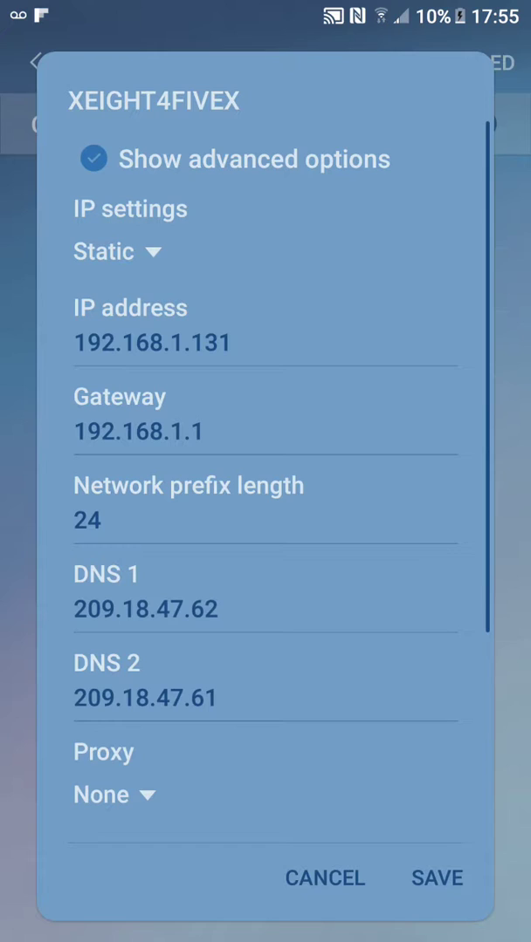